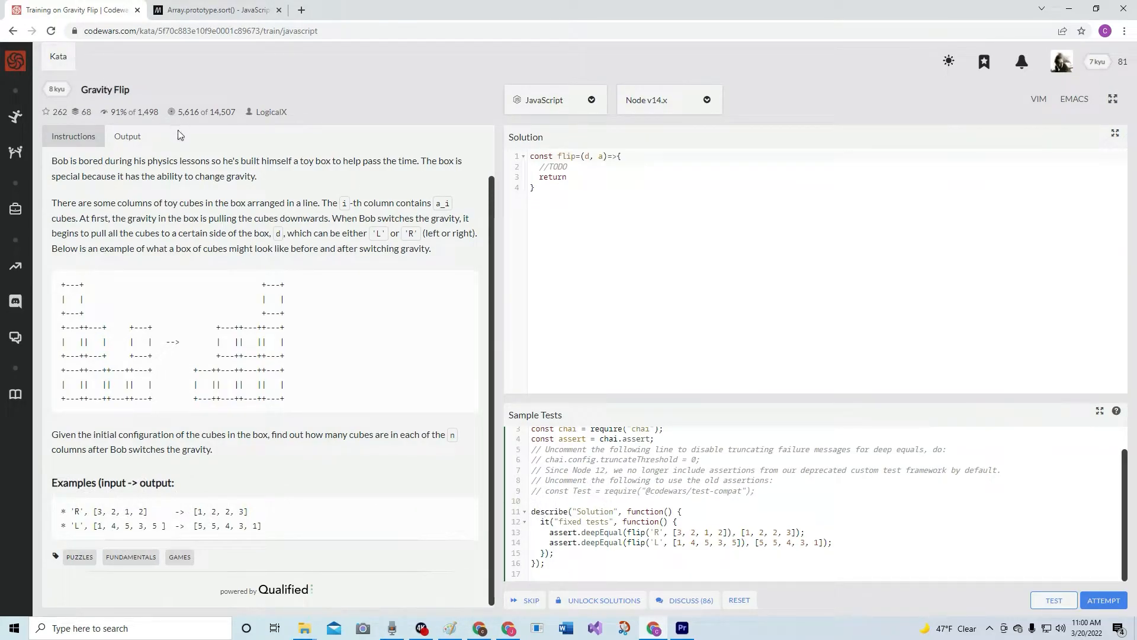
mouse_move(229, 159)
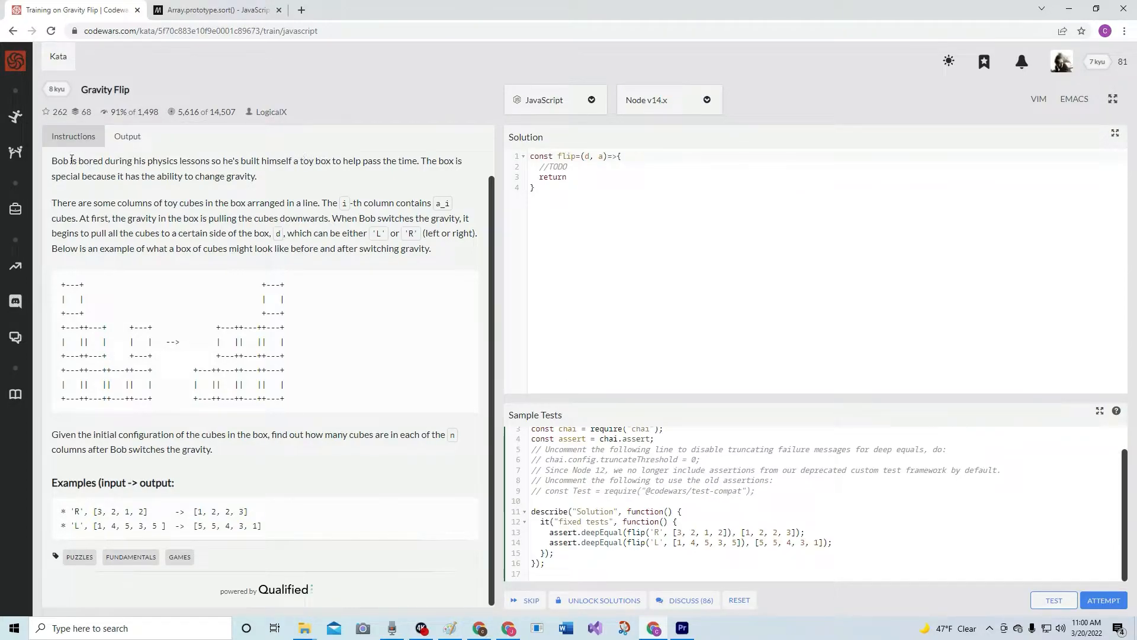
mouse_move(217, 170)
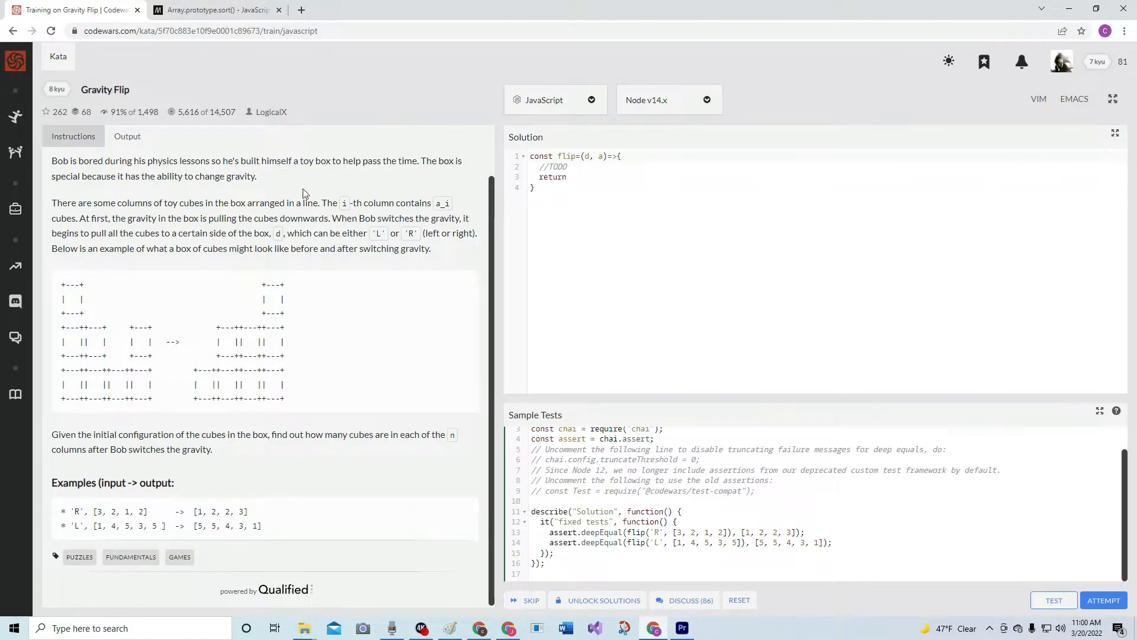
mouse_move(221, 190)
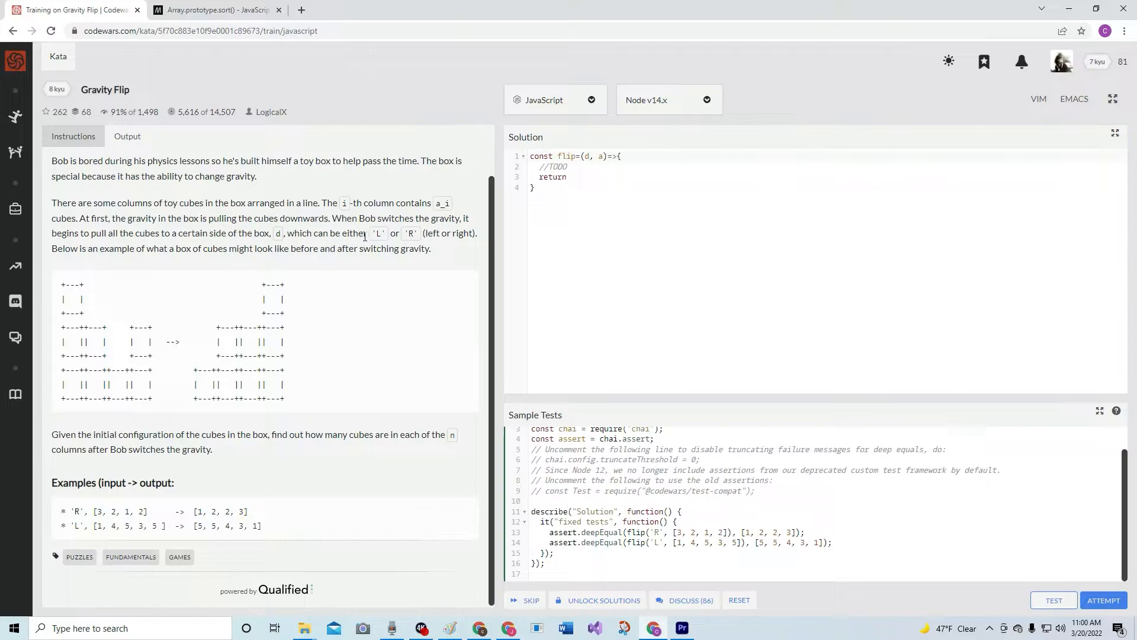
mouse_move(421, 238)
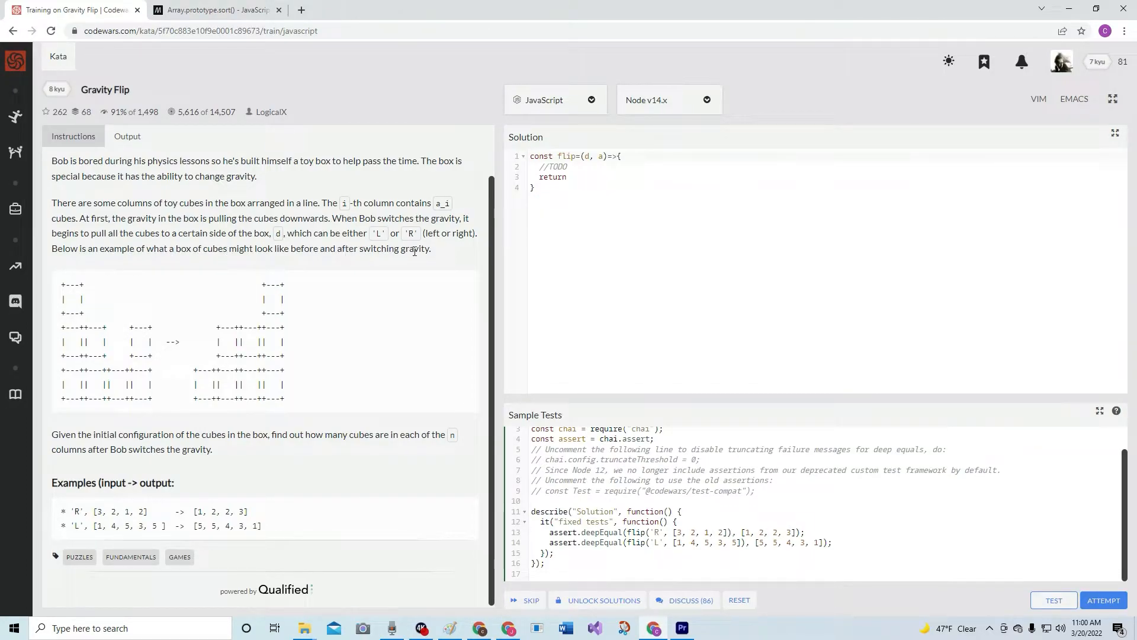
mouse_move(241, 333)
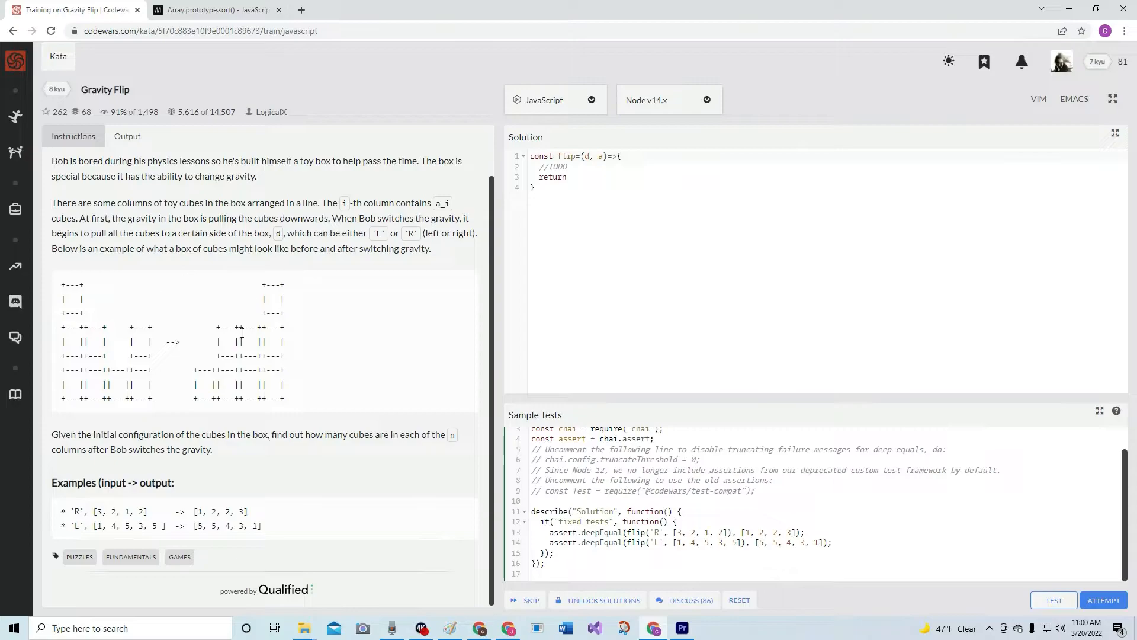
mouse_move(67, 439)
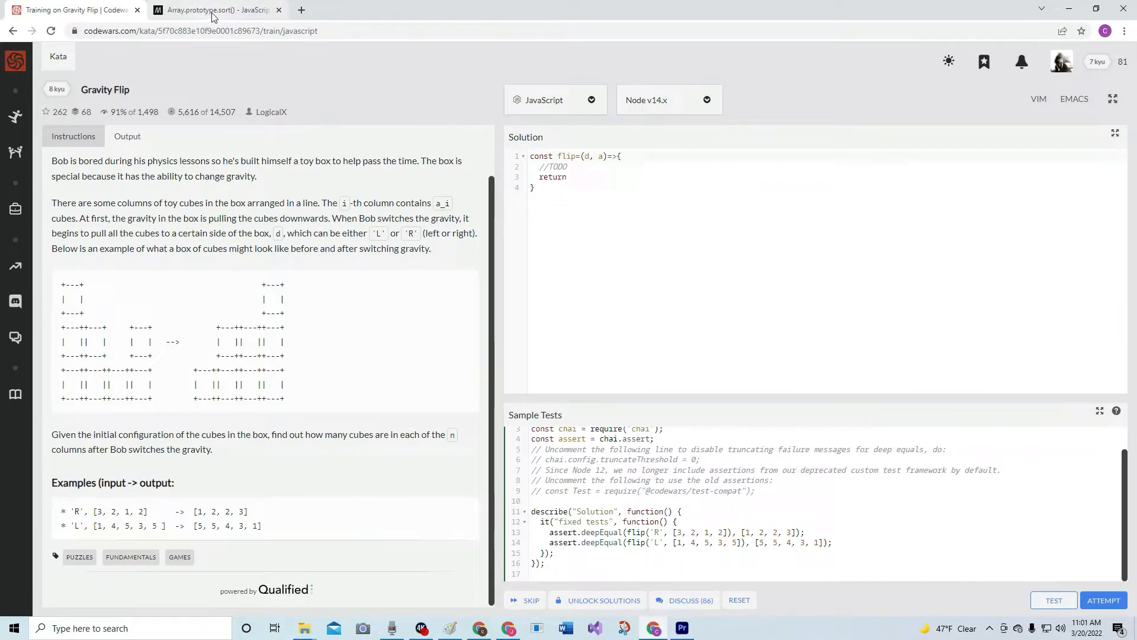
Read the MDN sort() description and demo, scrolling down to the compare-function syntax
left_click(214, 9)
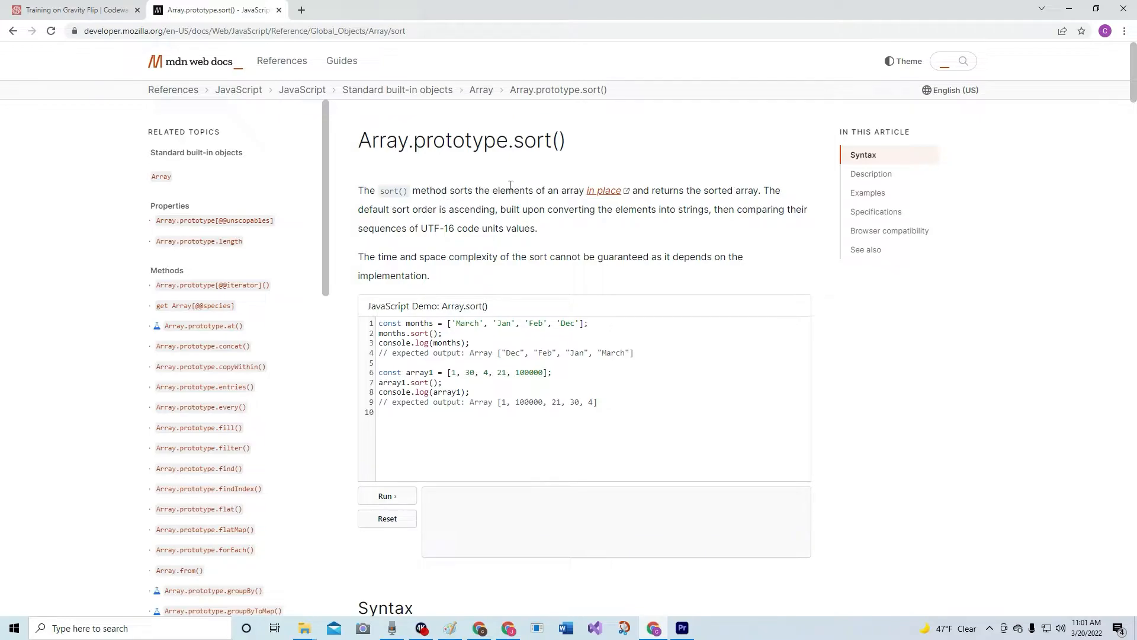
mouse_move(642, 205)
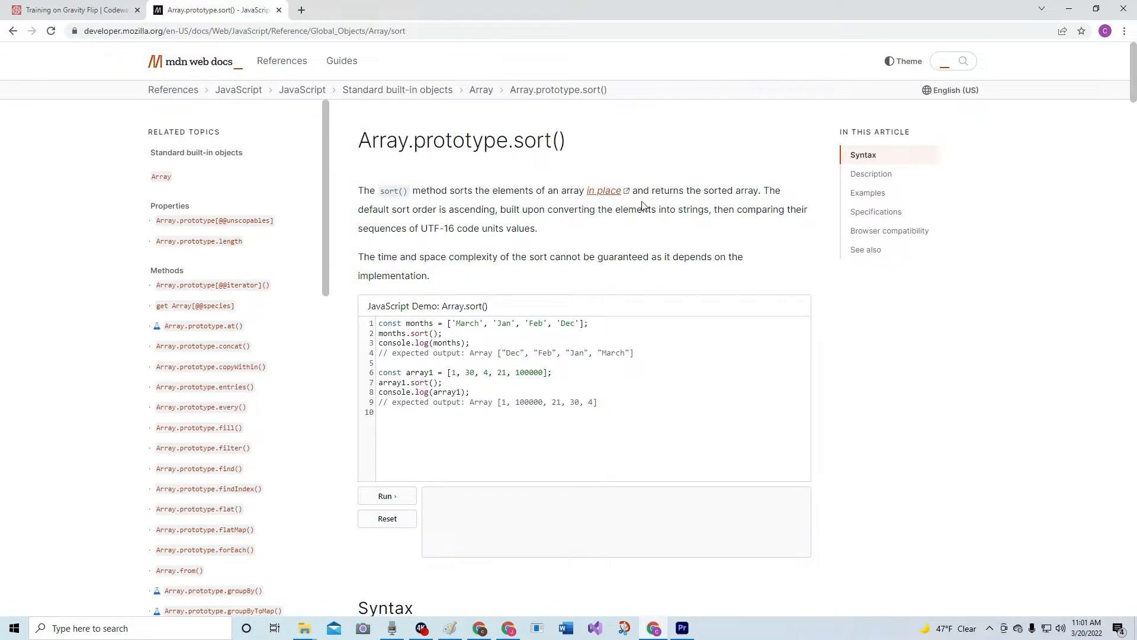
mouse_move(734, 204)
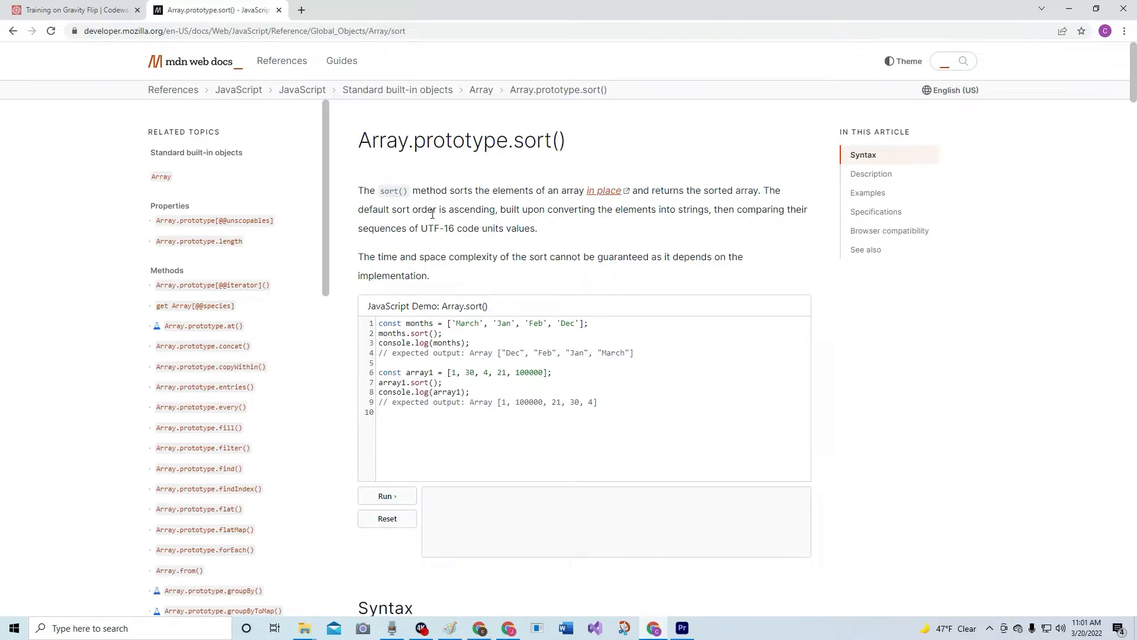
mouse_move(564, 220)
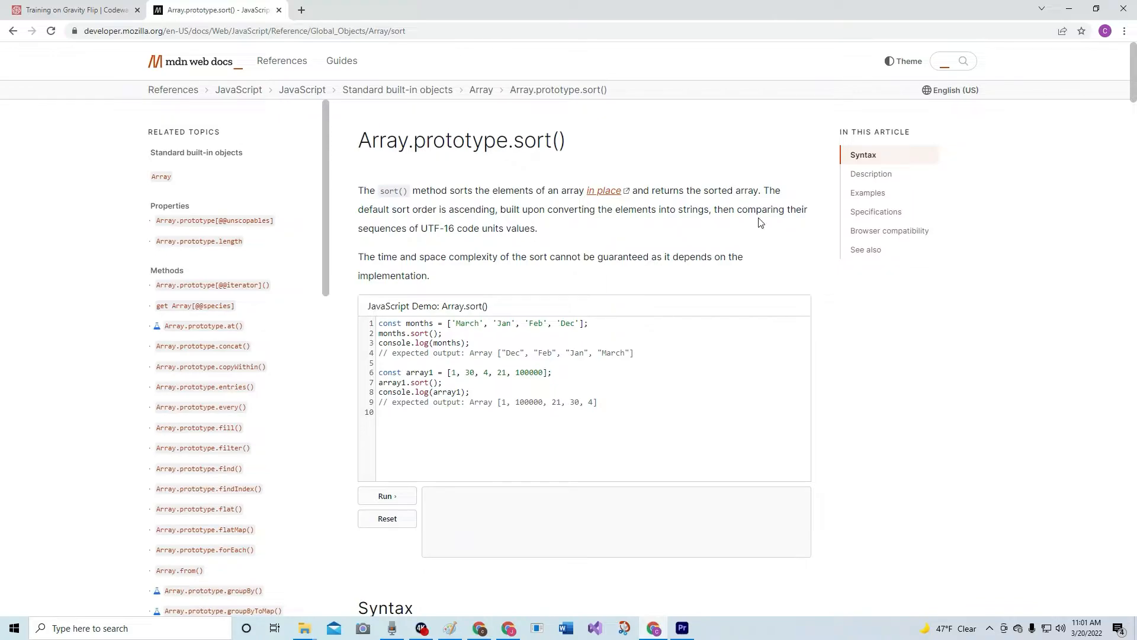
mouse_move(438, 242)
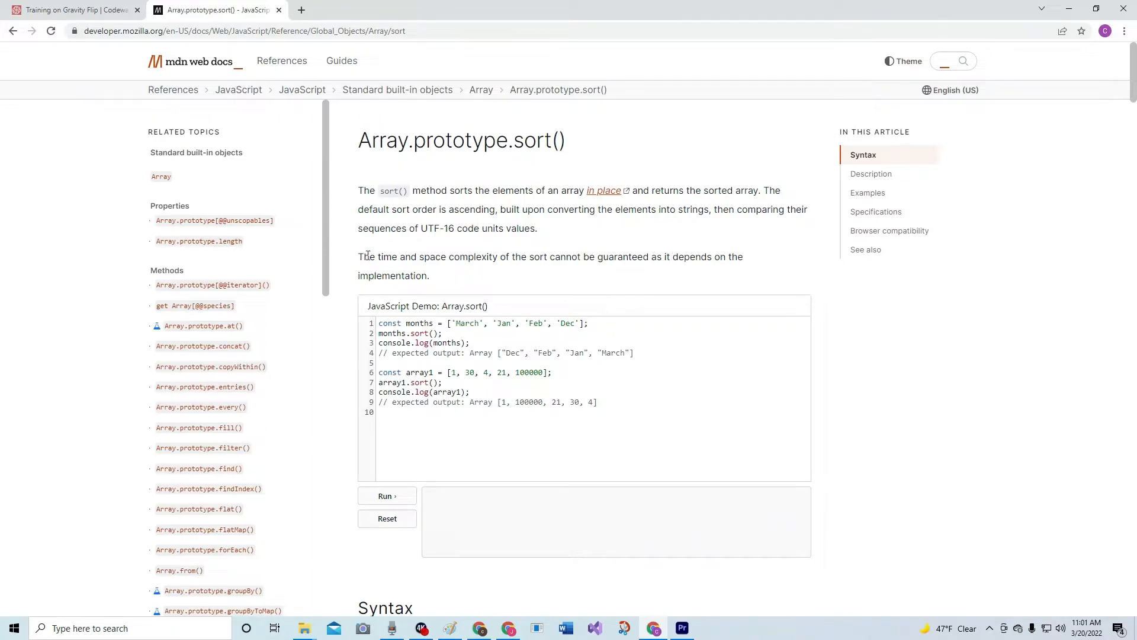
mouse_move(417, 263)
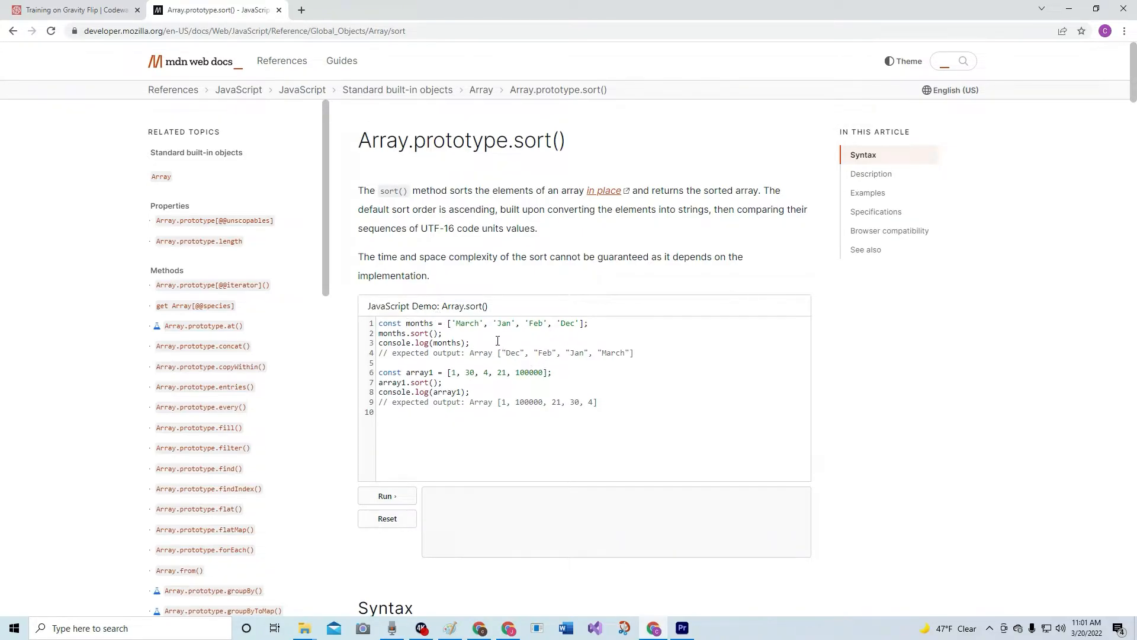
mouse_move(546, 257)
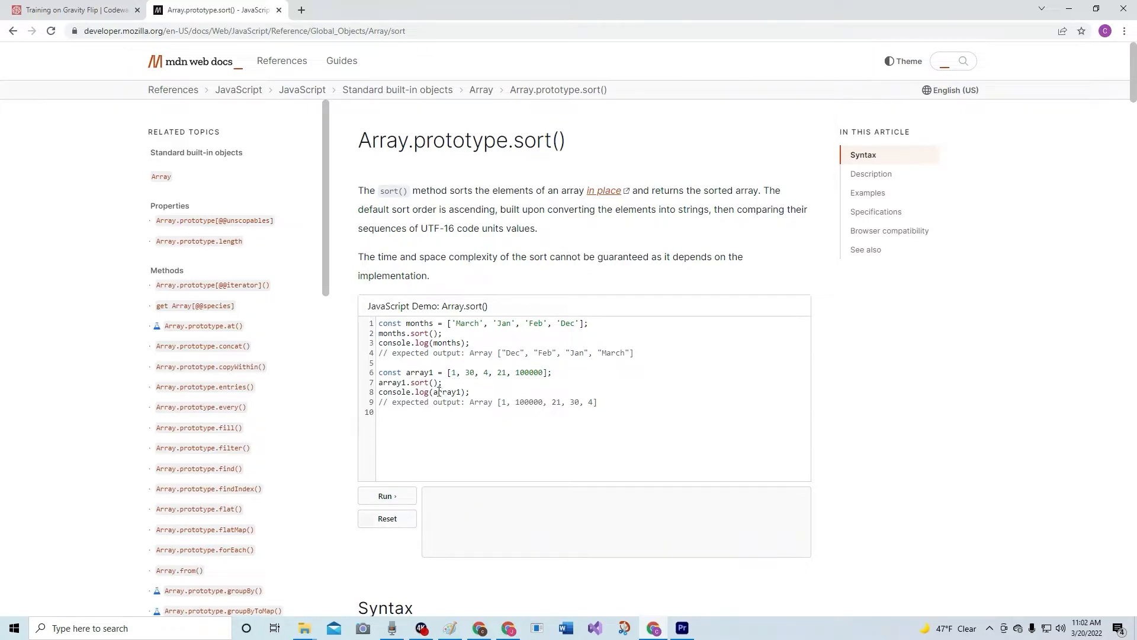
mouse_move(505, 401)
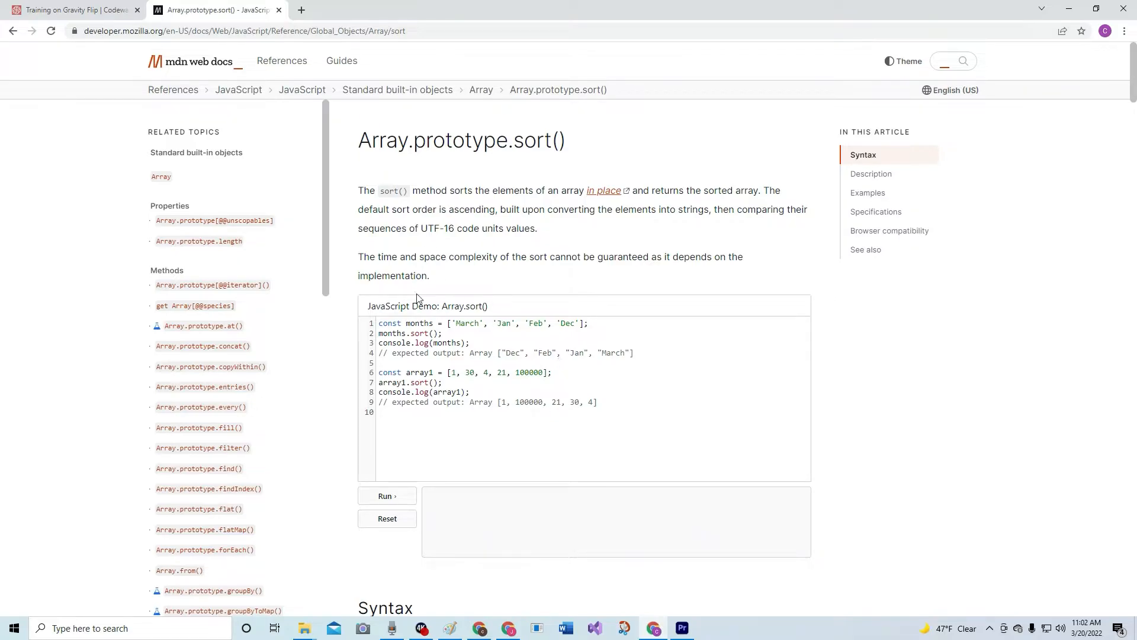
scroll("down", 3)
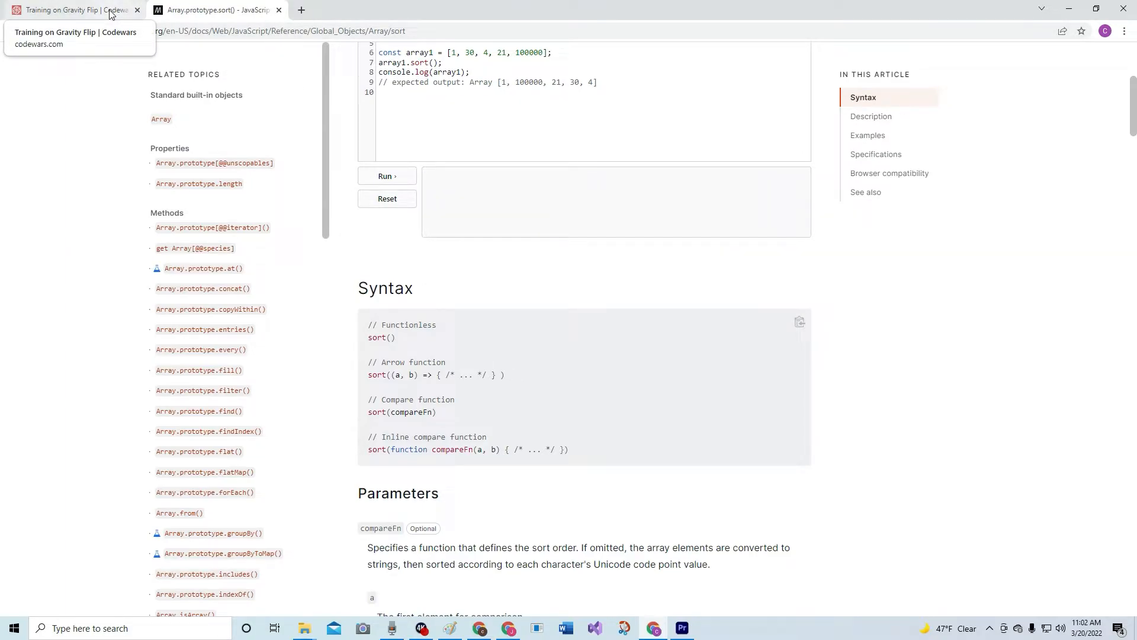
Write the flip return line: a.sort((x,y) => x - y) for 'R', else a.sort((x,y) => y - x)
left_click(72, 9)
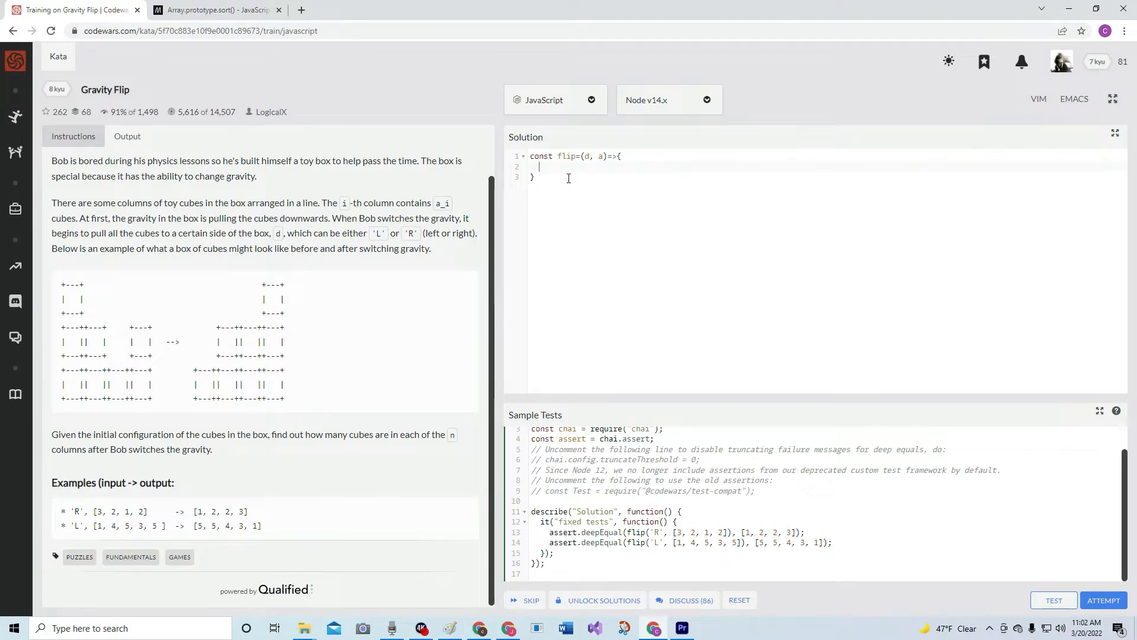
type("return d")
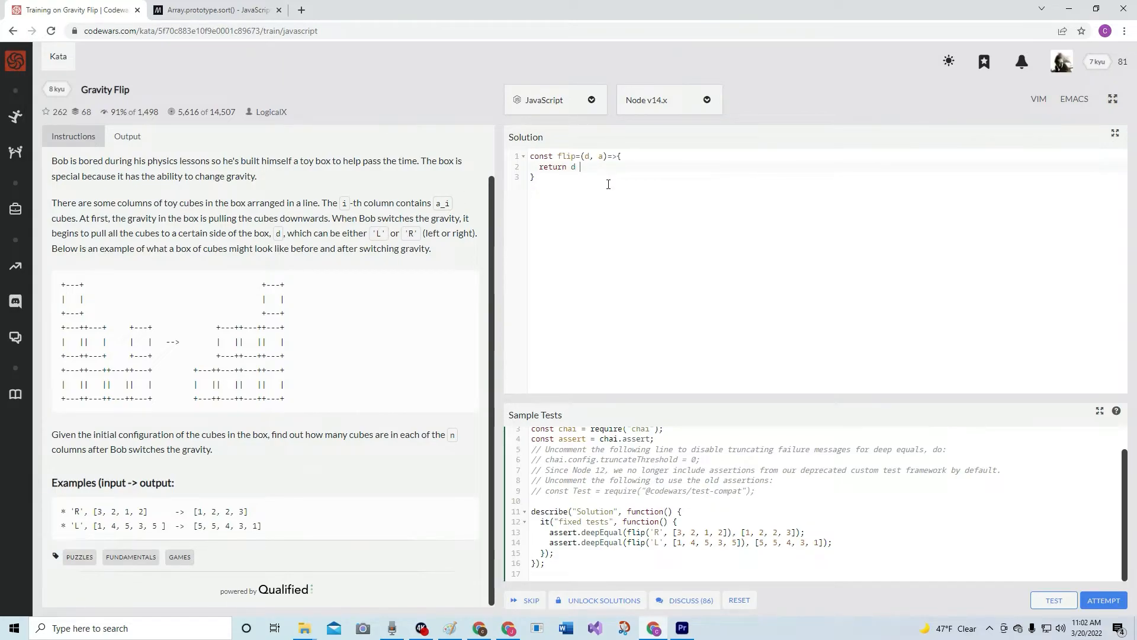
type("== 'R")
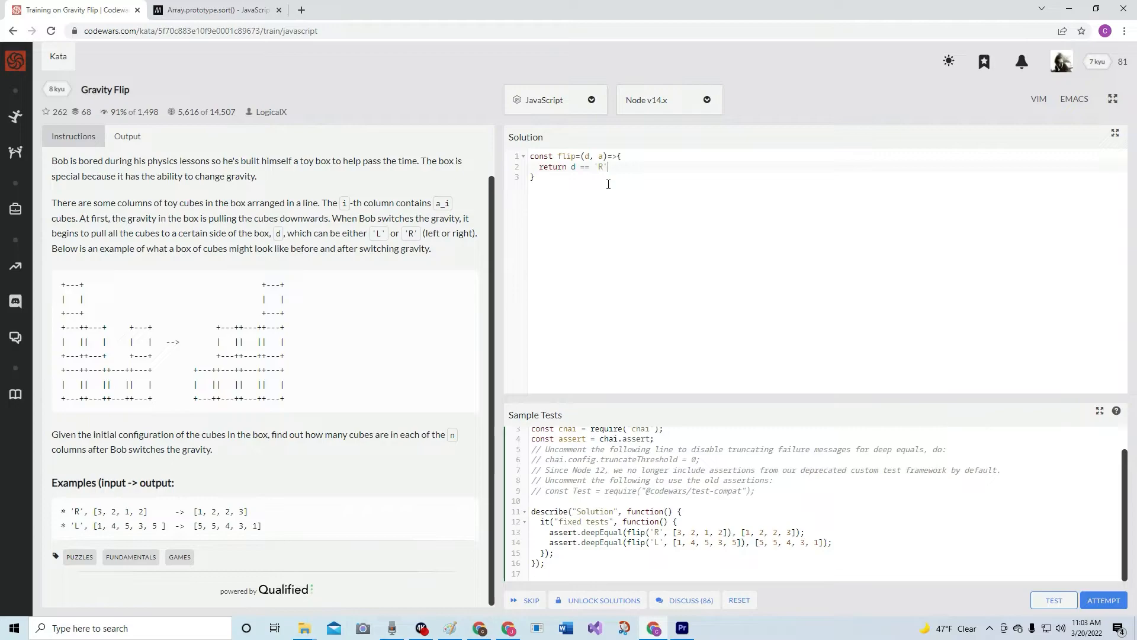
type("?")
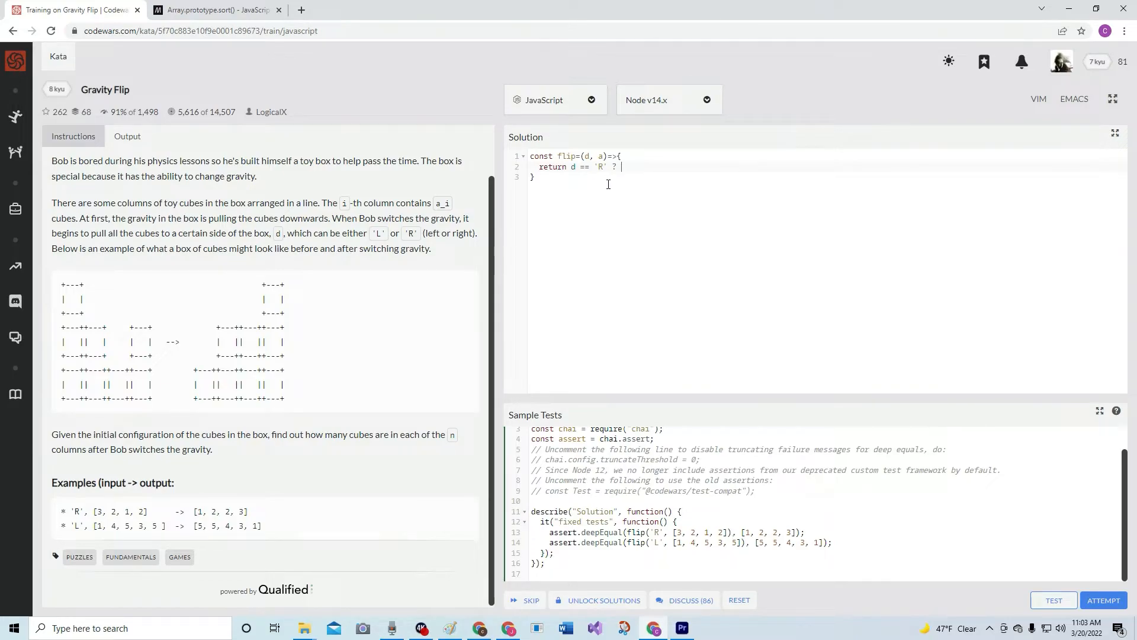
type("a.sort")
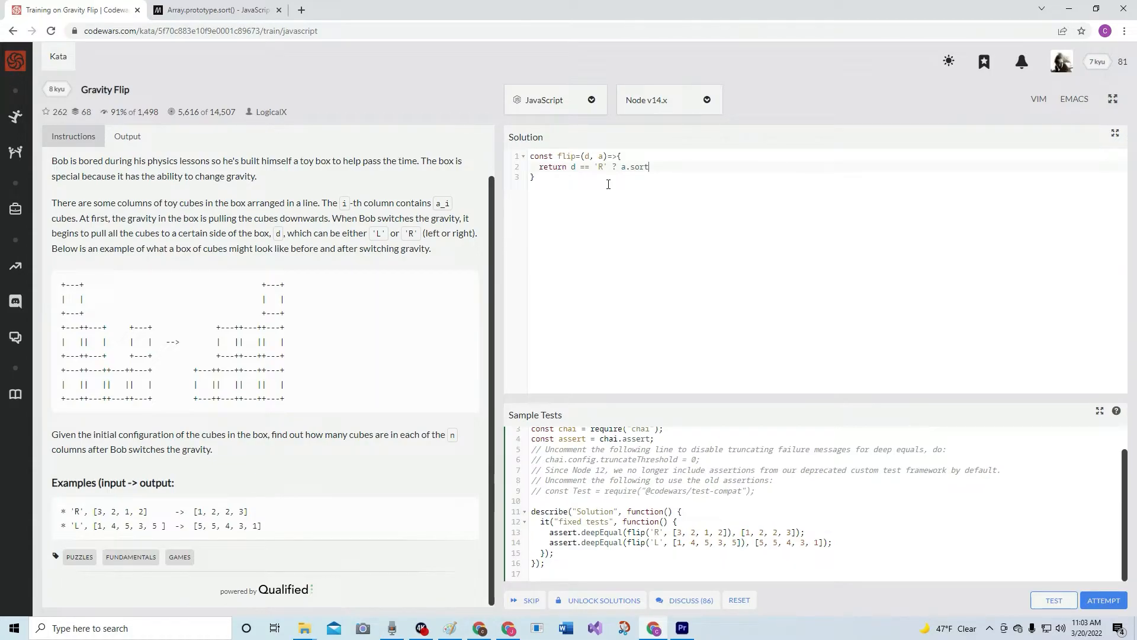
type("()")
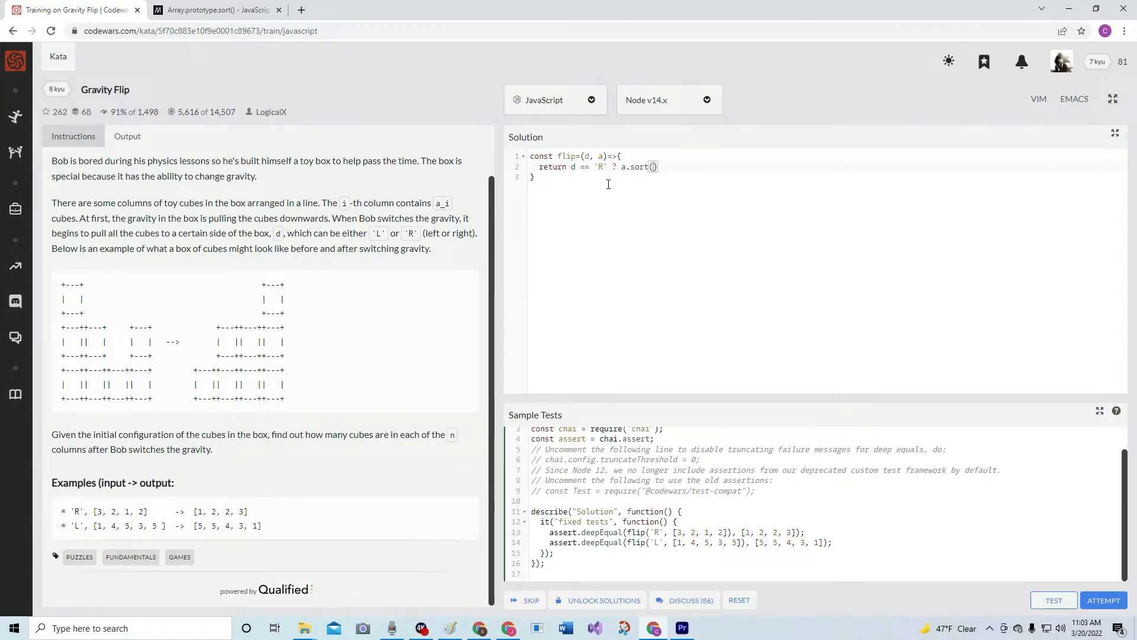
type("()")
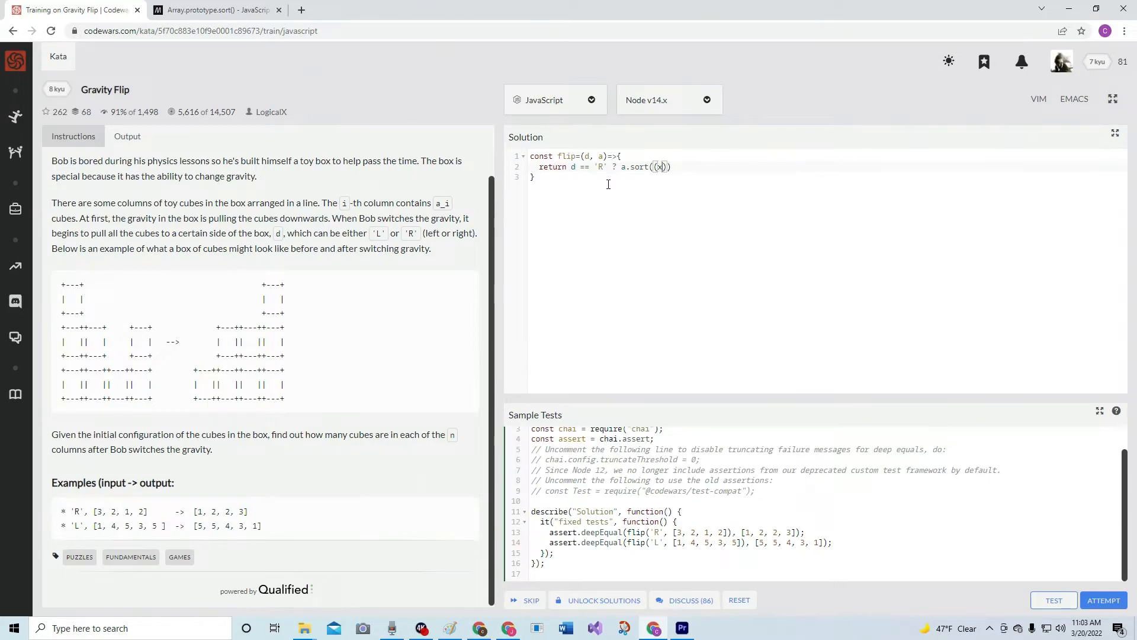
type(",y")
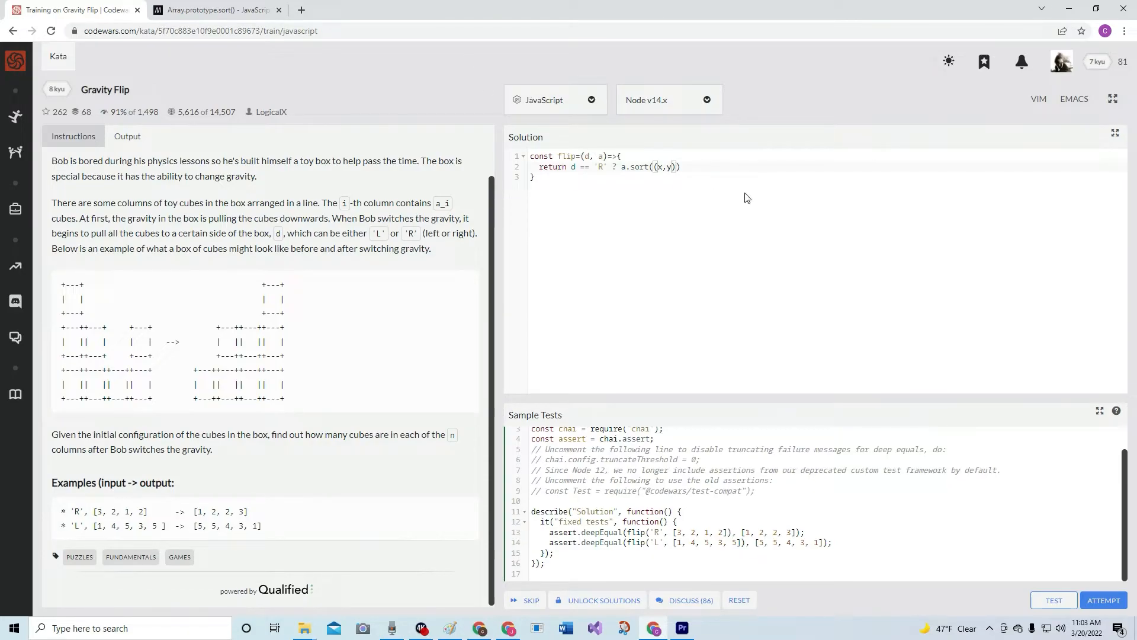
type("=>")
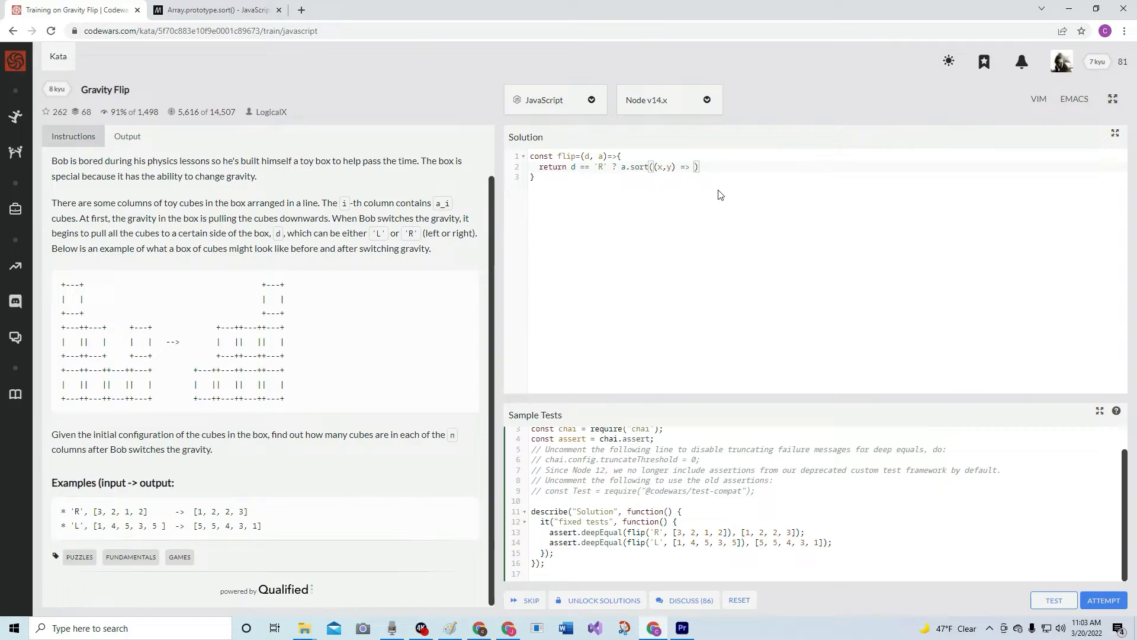
type("x-y")
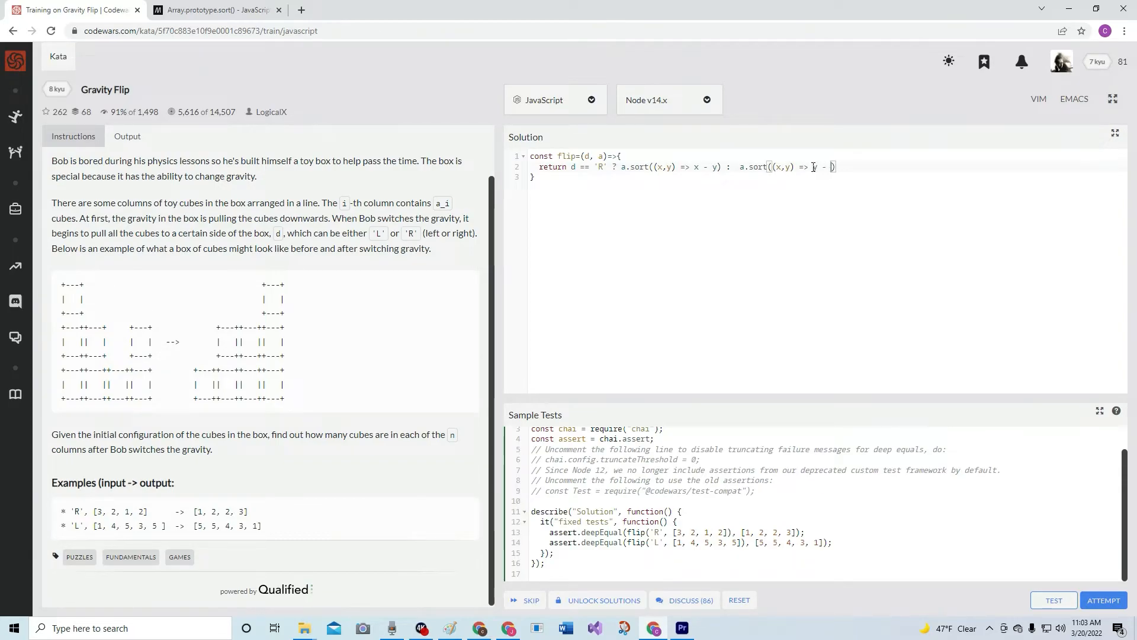
type("y")
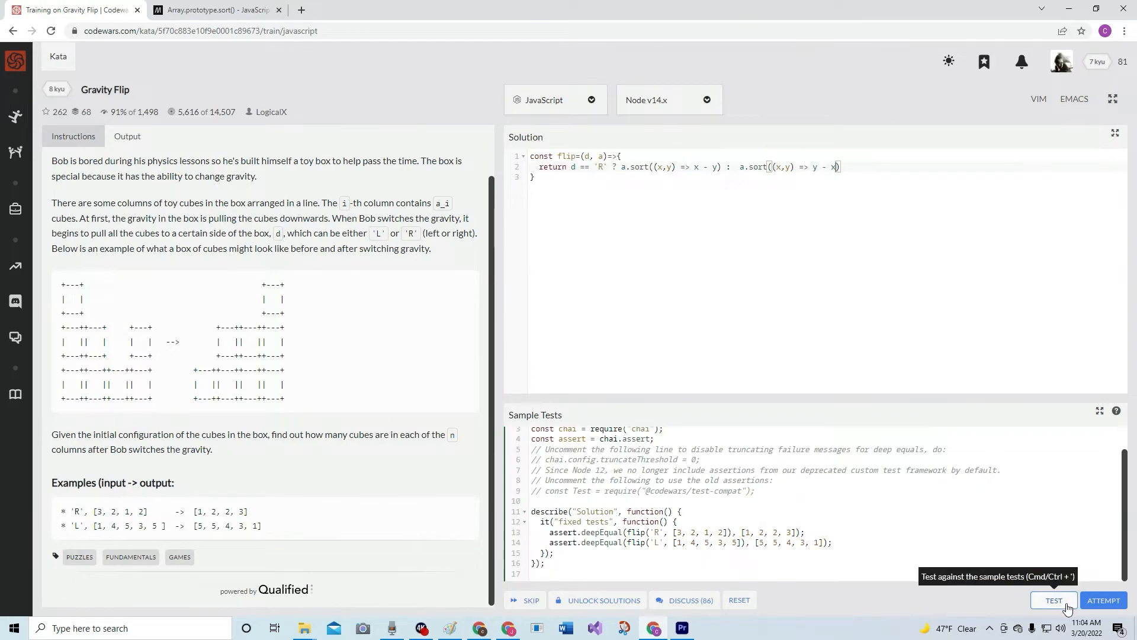
Pass the sample tests, then change the check to 'L' and inspect the failing rerun
left_click(1053, 600)
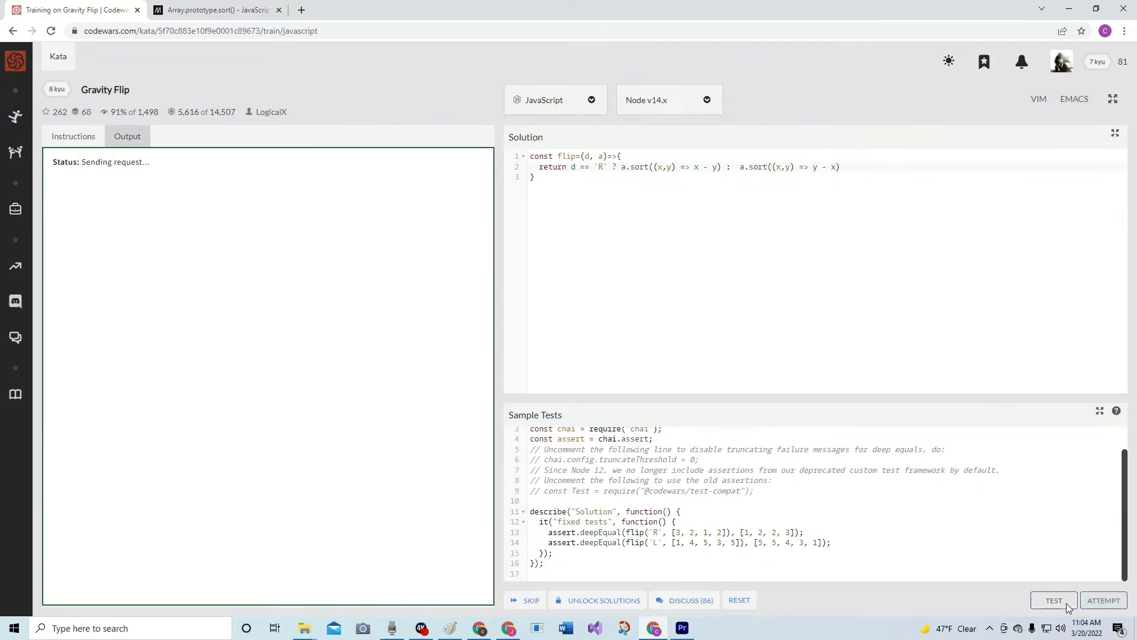
left_click(1053, 600)
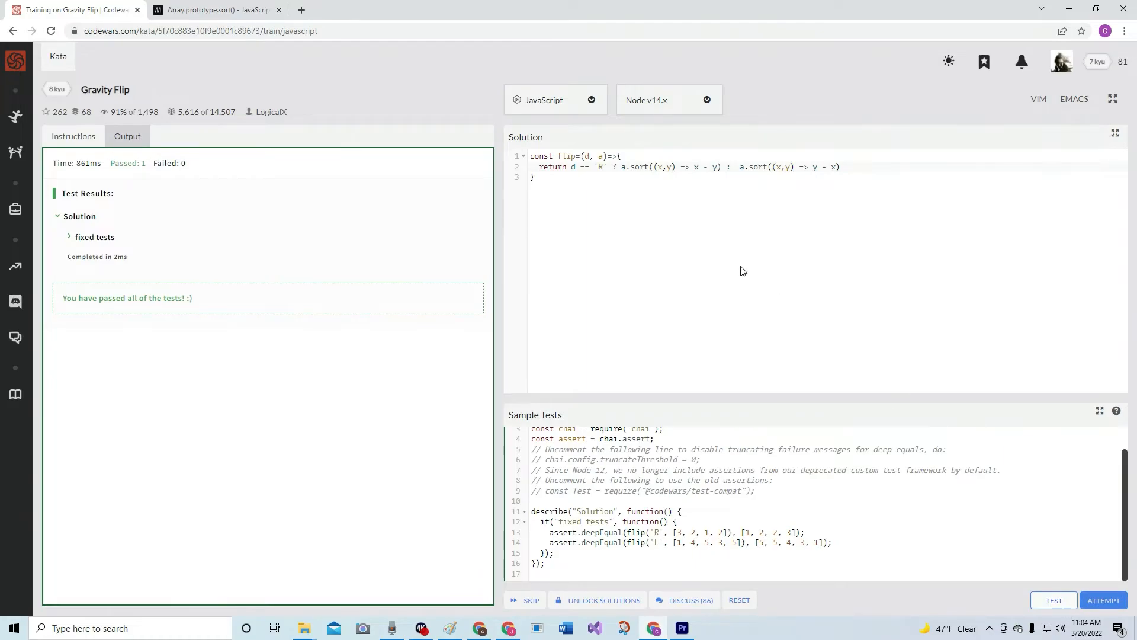
mouse_move(639, 208)
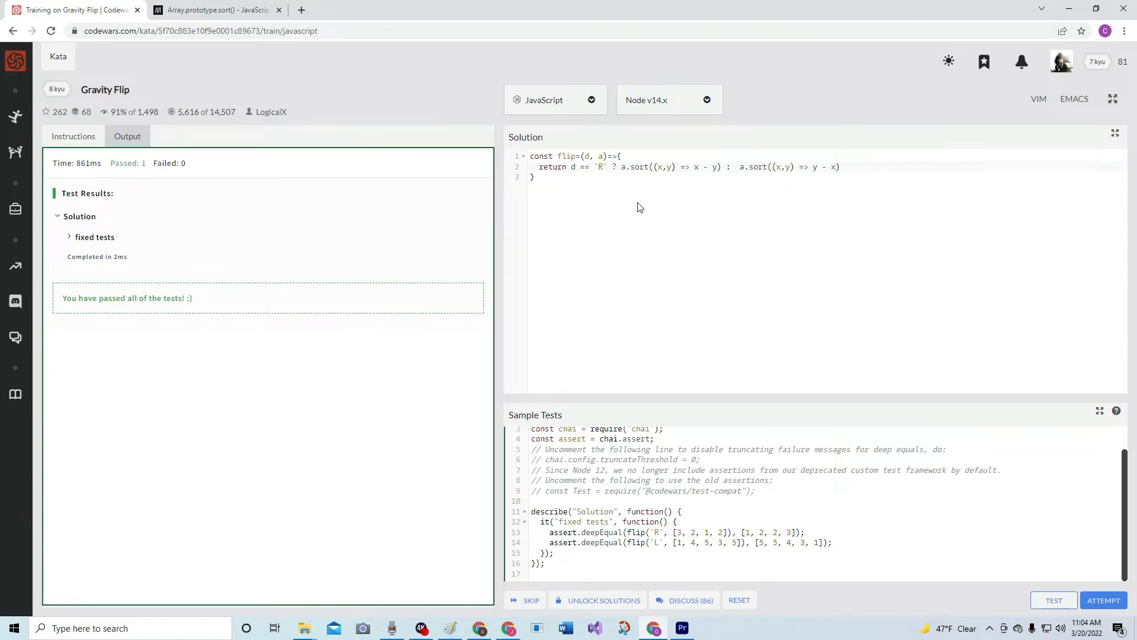
type("L")
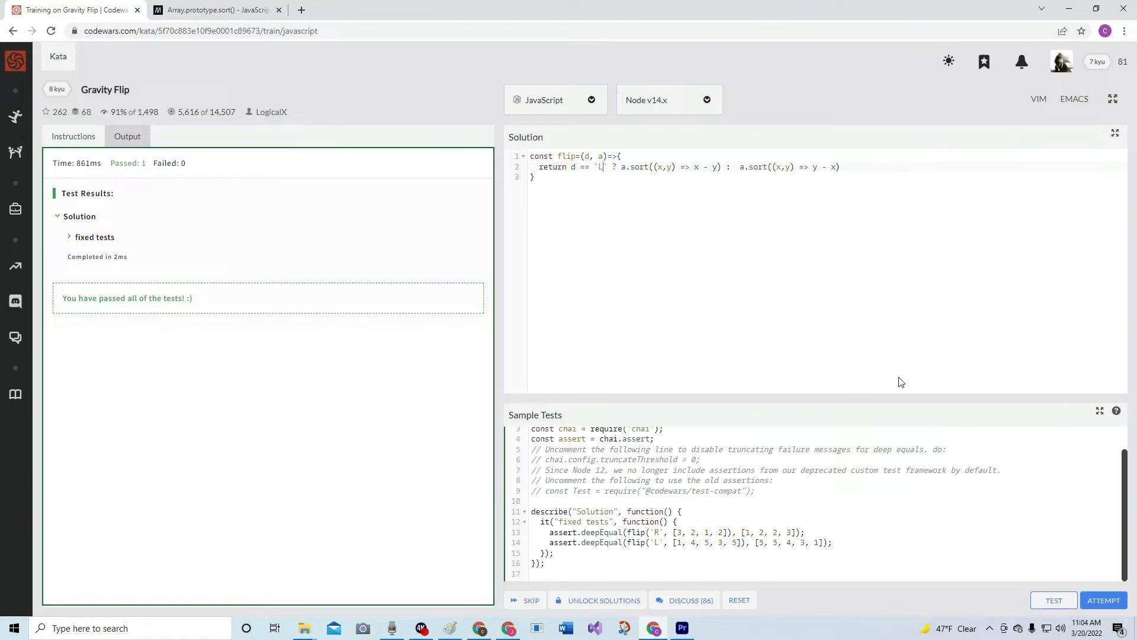
left_click(1053, 600)
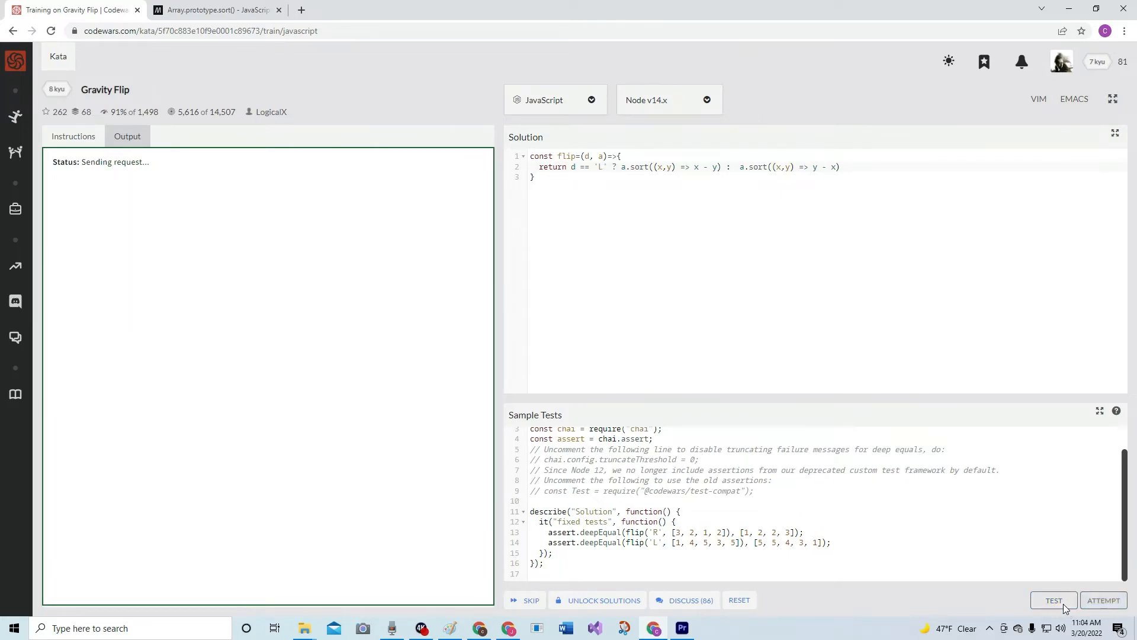
left_click(1053, 600)
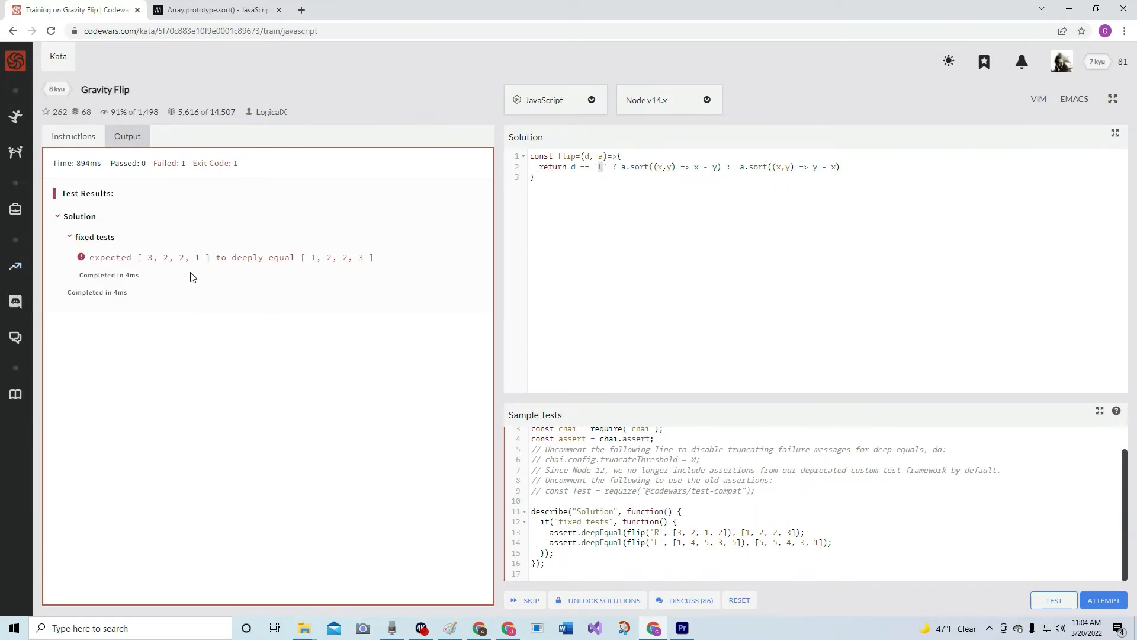
mouse_move(317, 262)
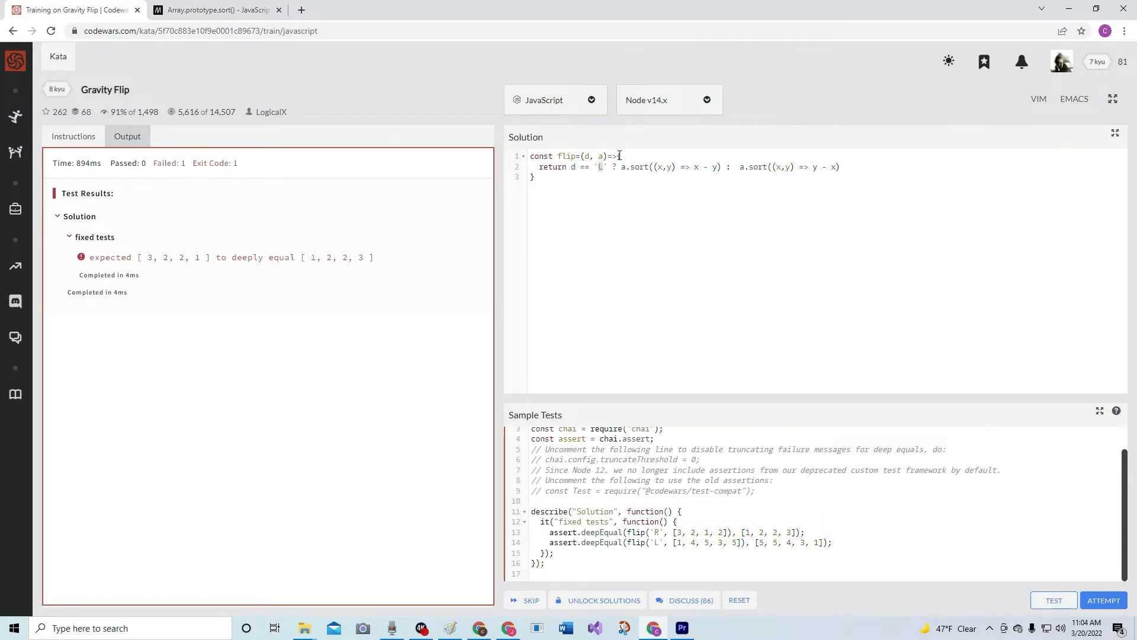
mouse_move(721, 404)
type("R")
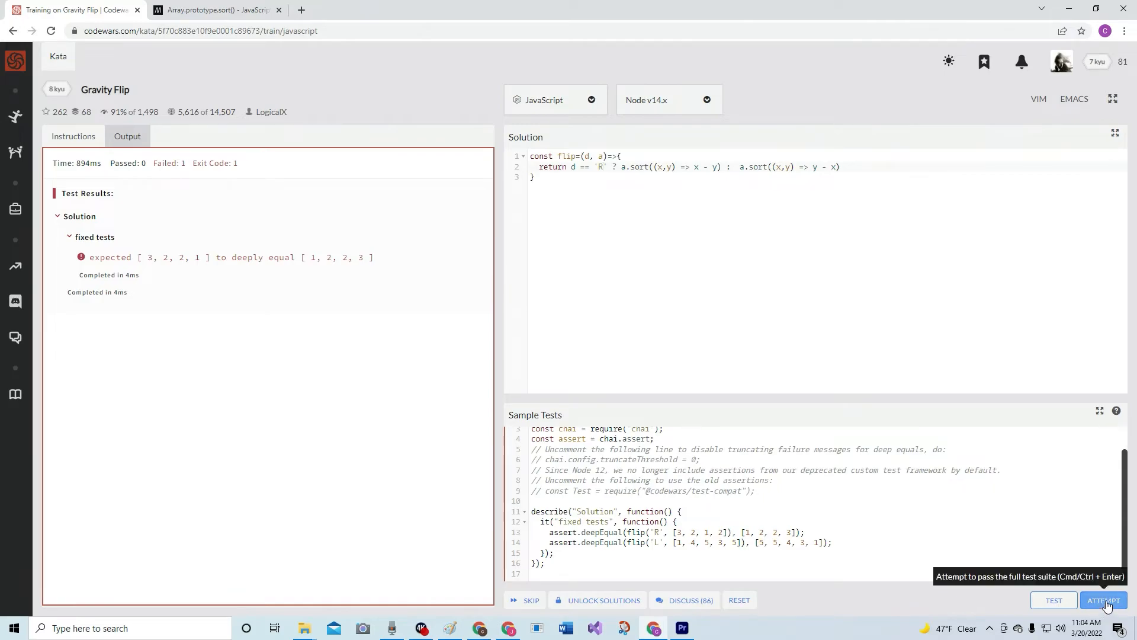
Run ATTEMPT on the full Gravity Flip suite and submit the passing solution
left_click(1103, 600)
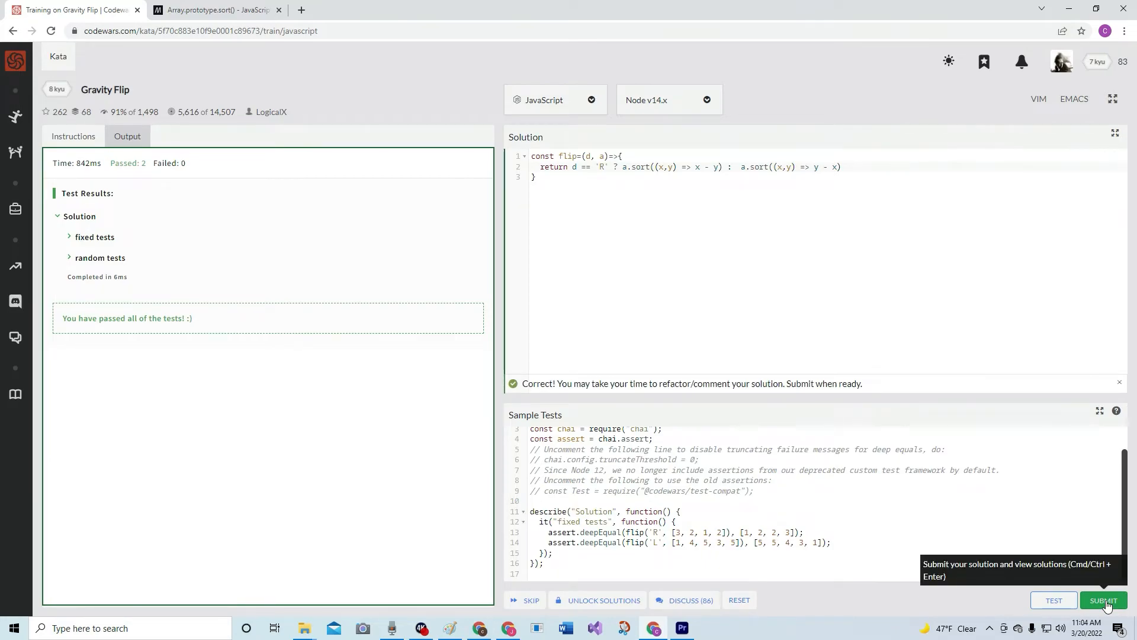
left_click(1102, 604)
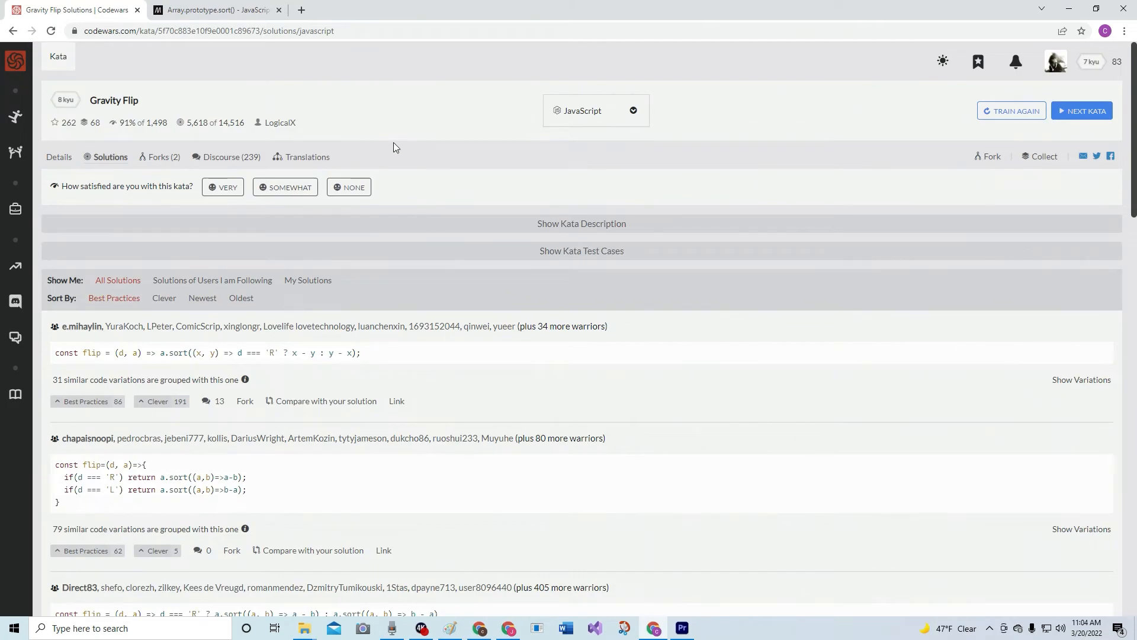
Rate the kata VERY satisfying and give Best Practices votes to the top solution and my own
left_click(223, 187)
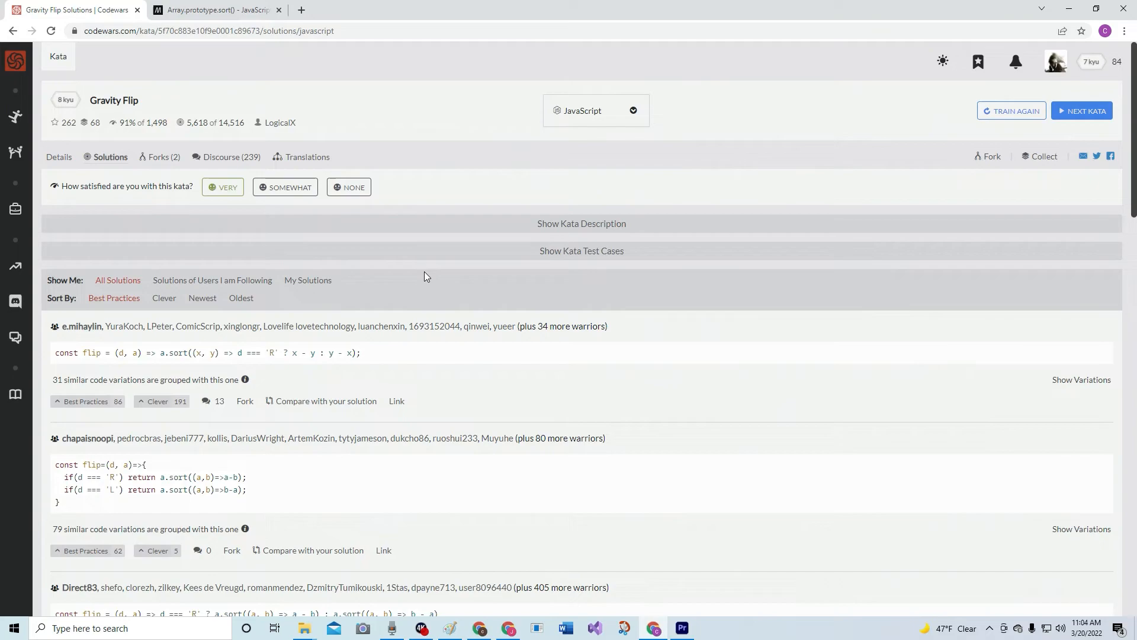
mouse_move(411, 285)
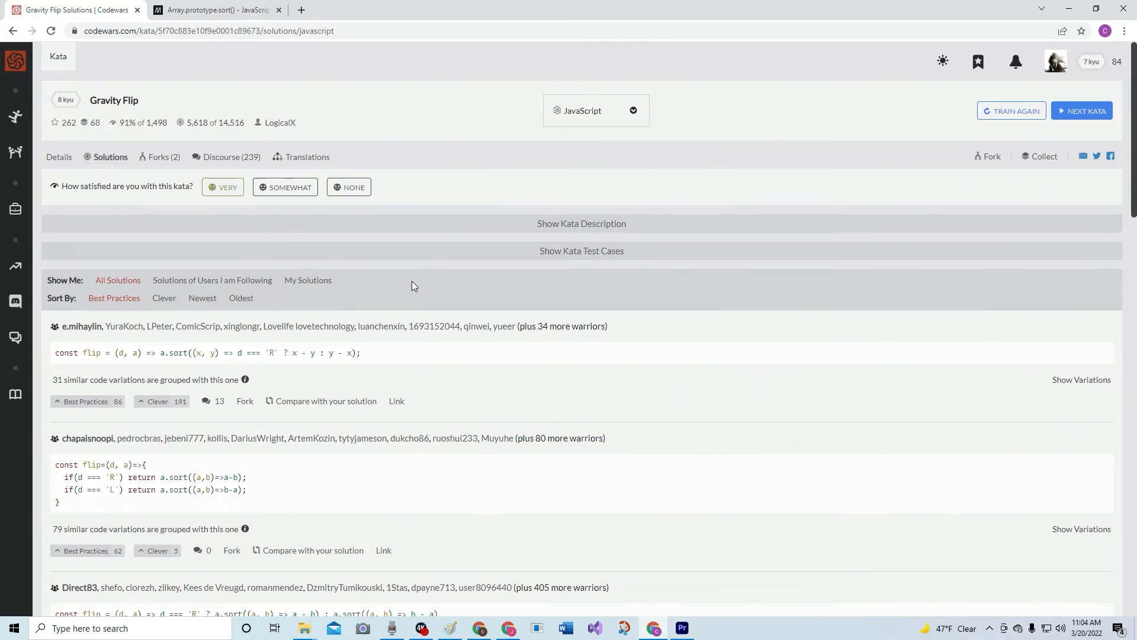
mouse_move(270, 370)
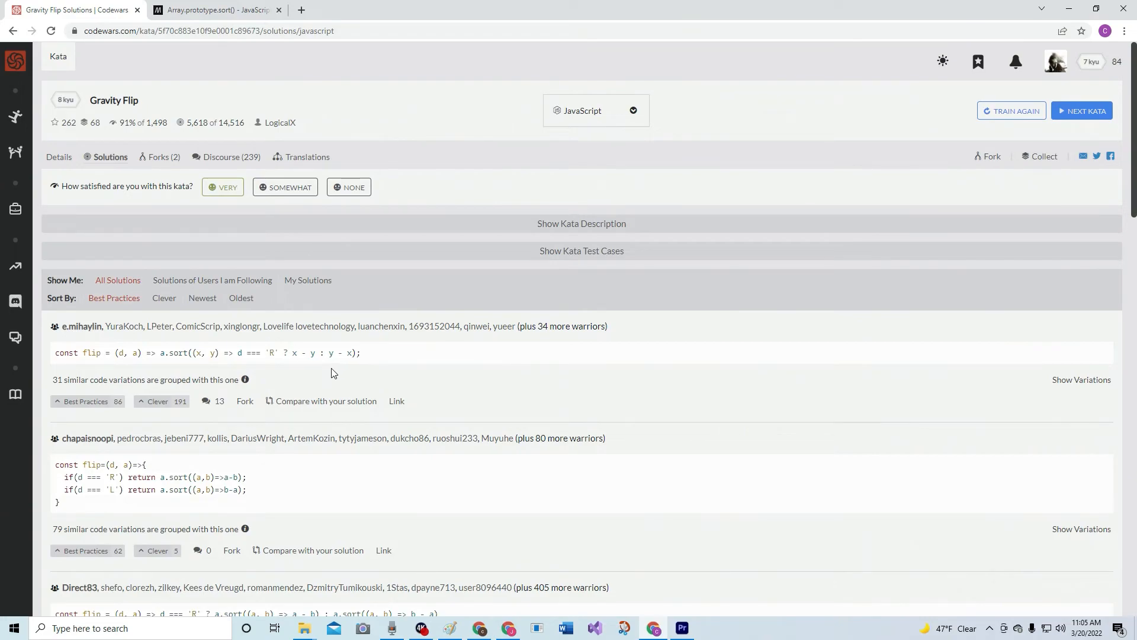
mouse_move(307, 280)
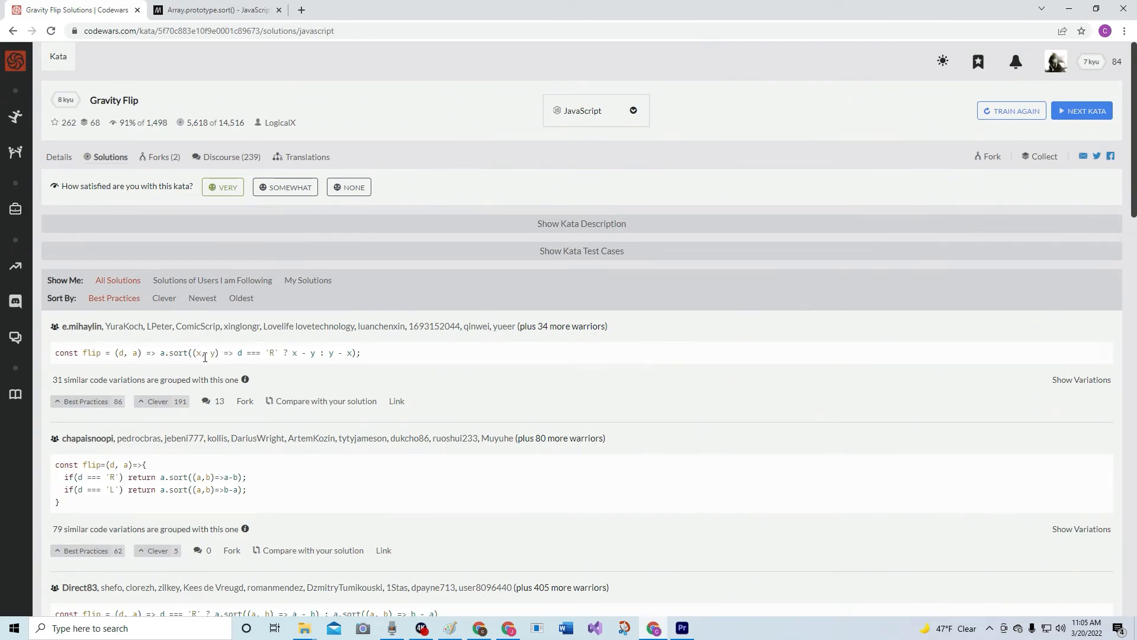
mouse_move(254, 363)
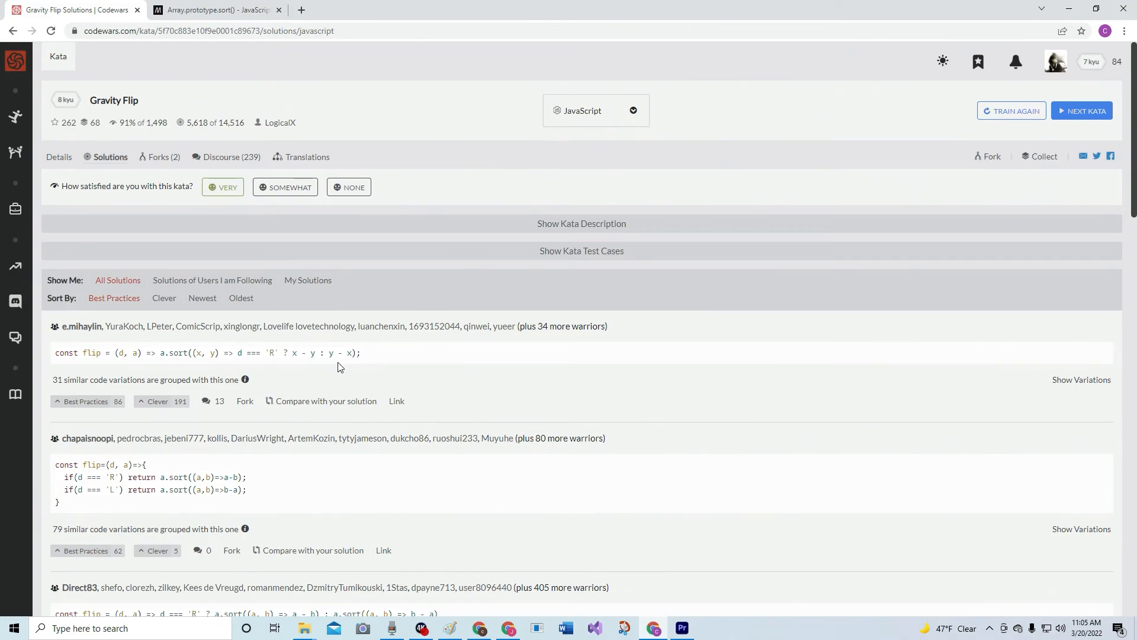
mouse_move(210, 353)
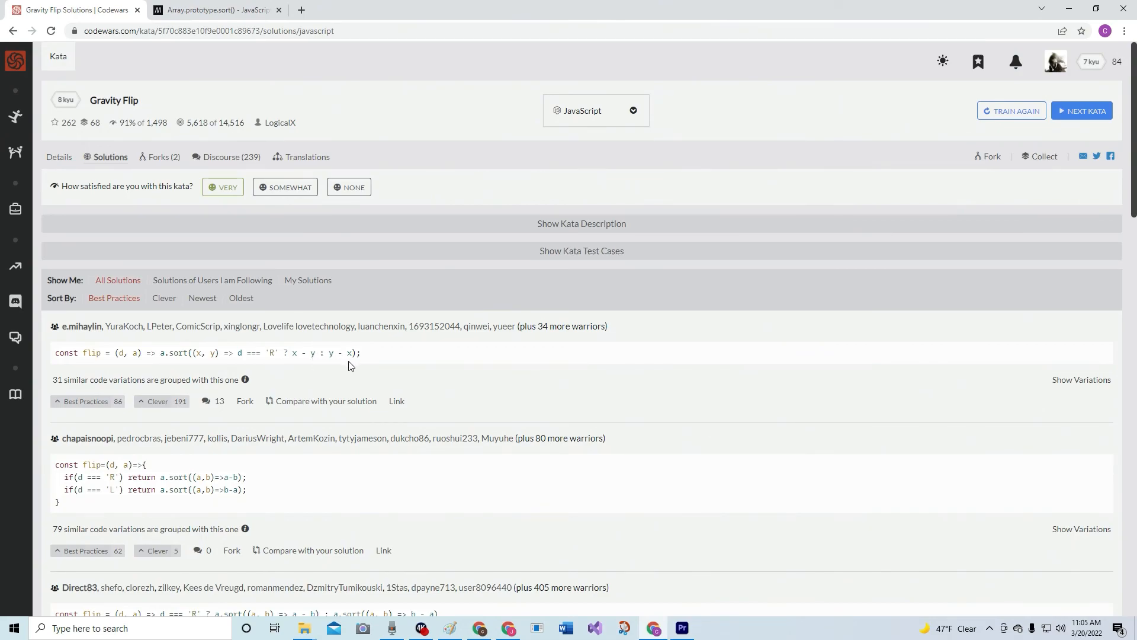
left_click(87, 401)
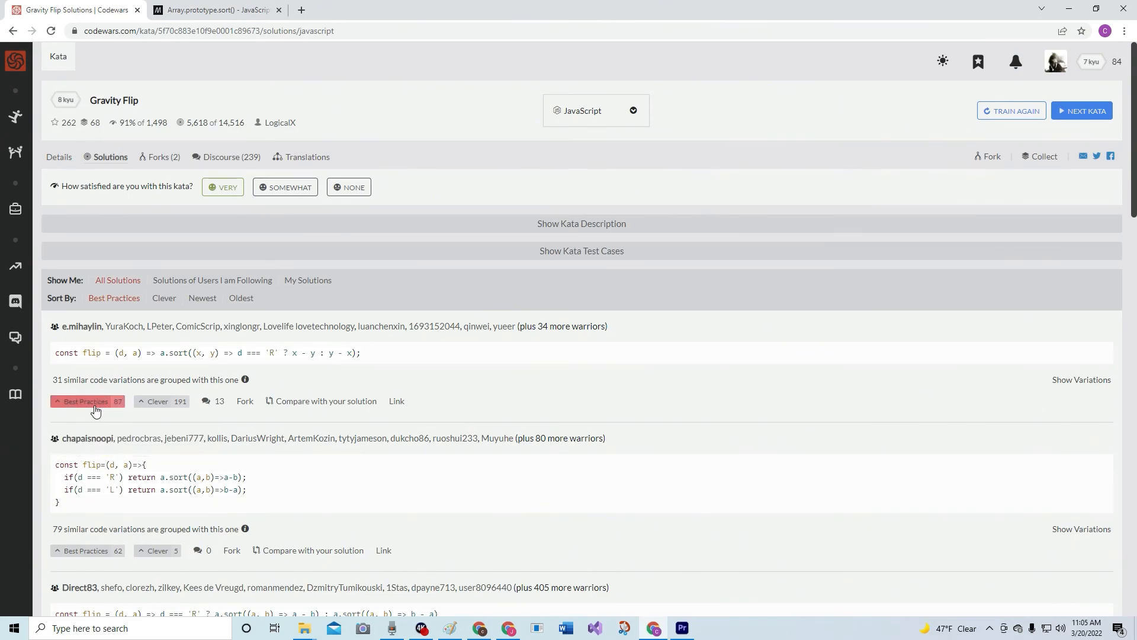
left_click(307, 280)
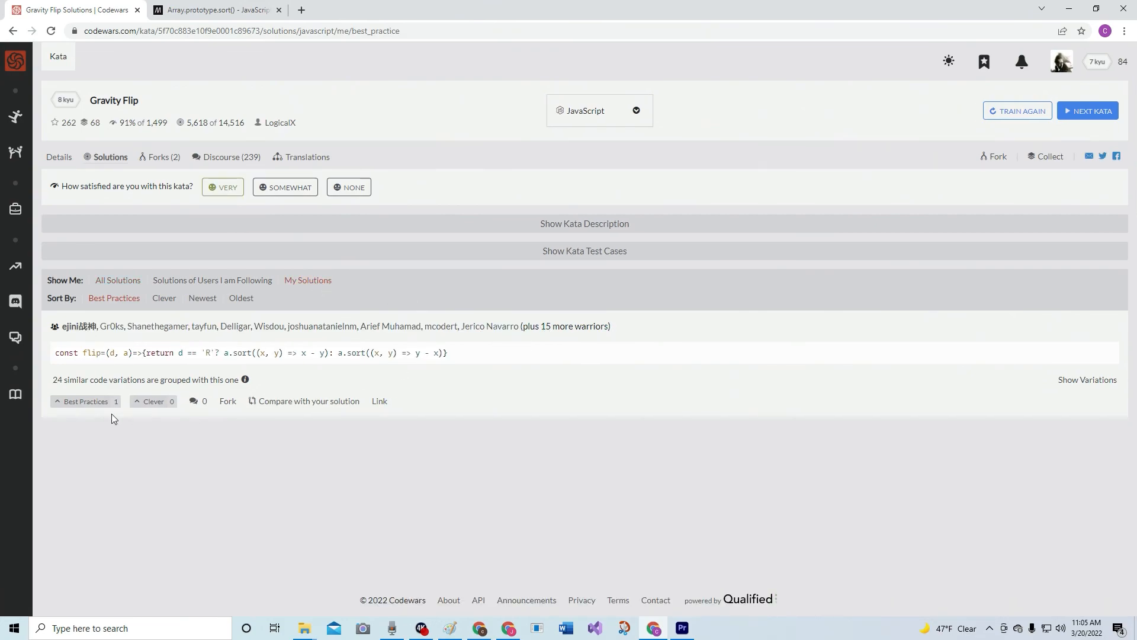
left_click(85, 401)
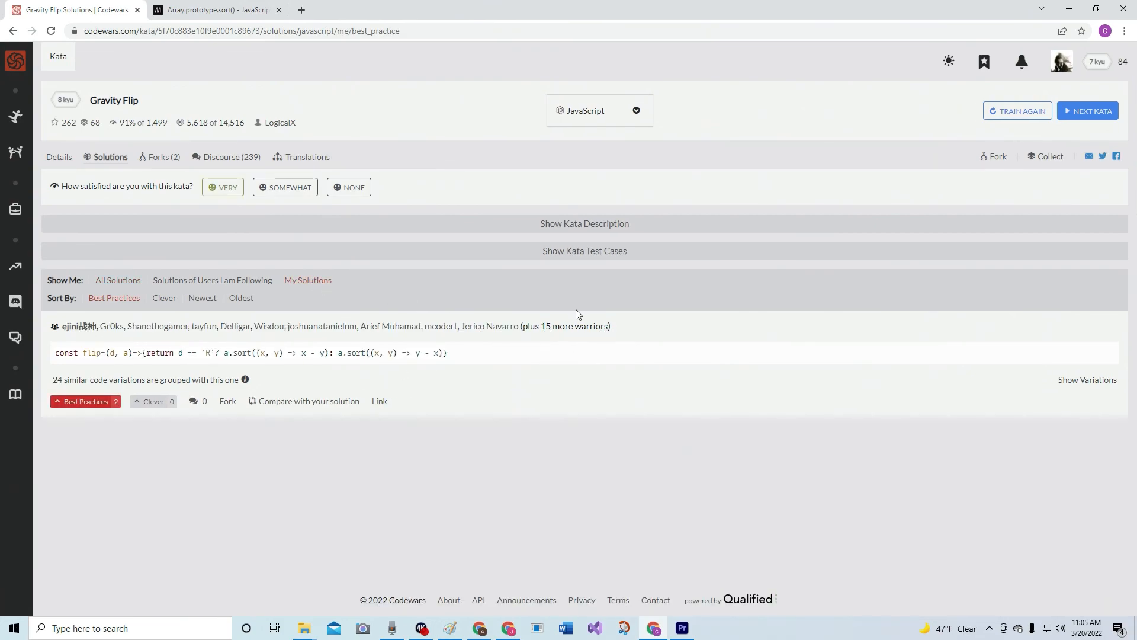
mouse_move(687, 320)
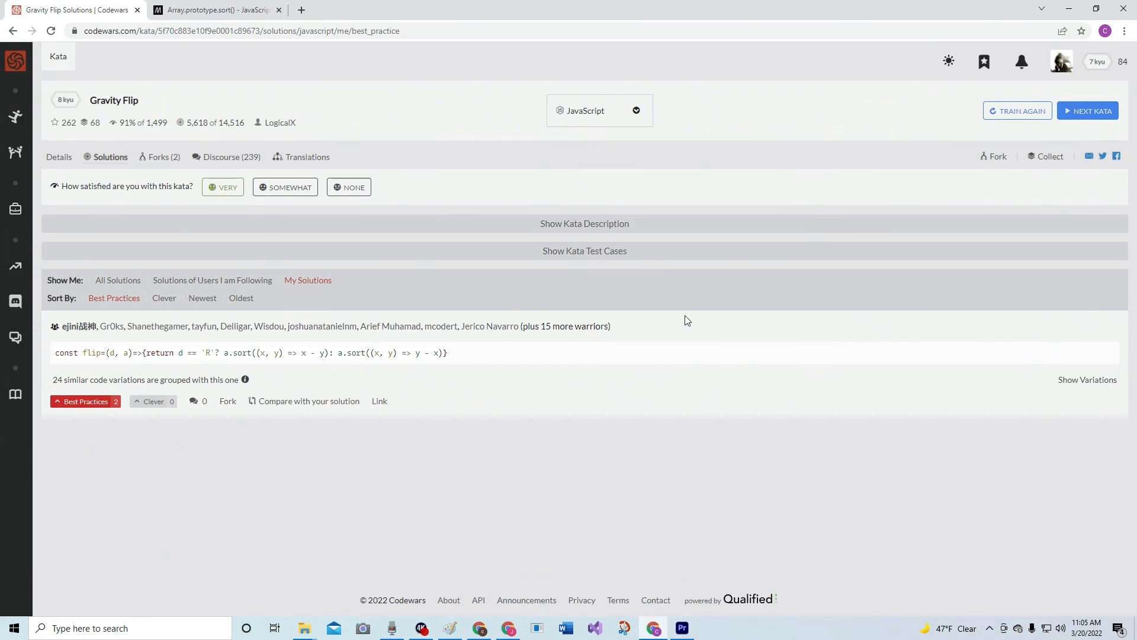